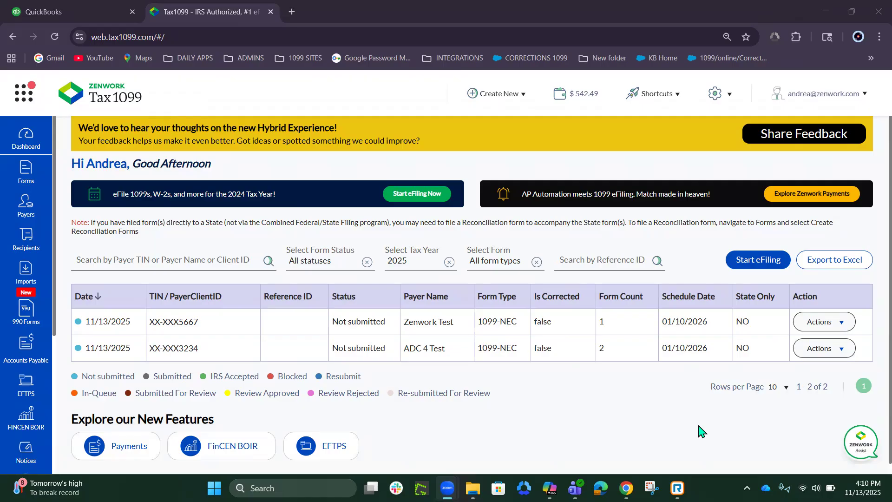
mouse_move(697, 426)
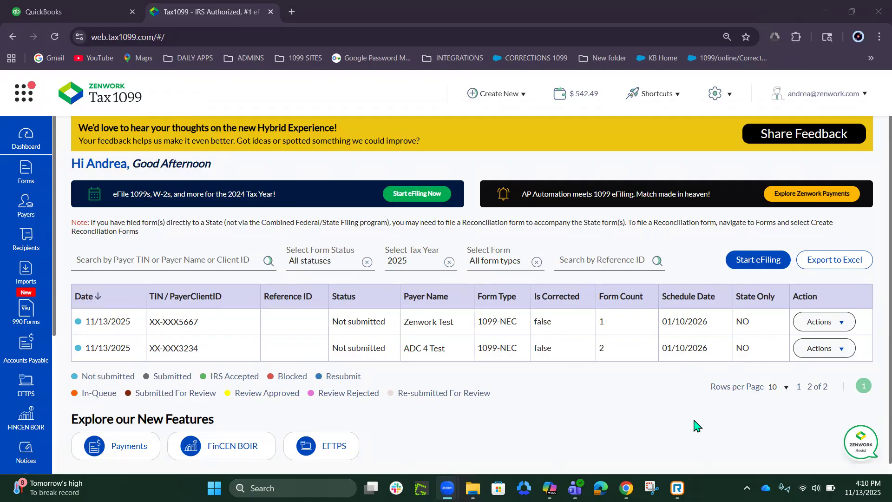
mouse_move(424, 234)
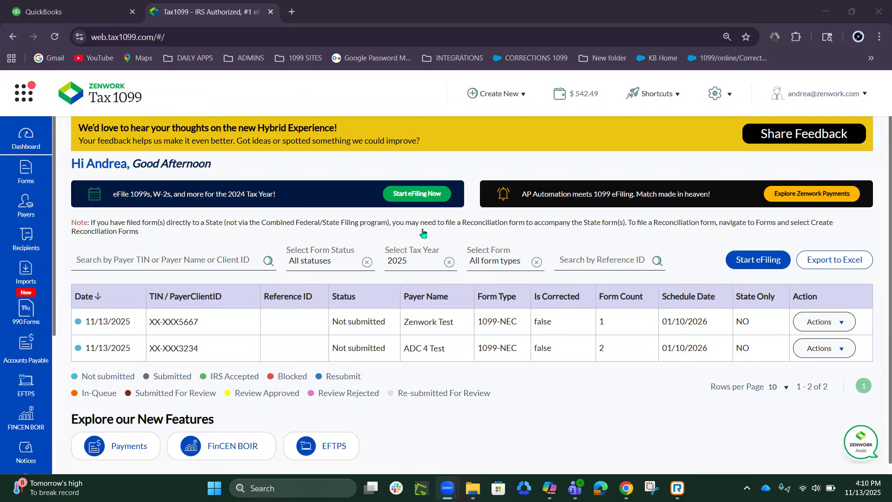
Step: Glance at the QuickBooks workspace, return to Tax1099 and show the Imports sources menu
left_click(62, 11)
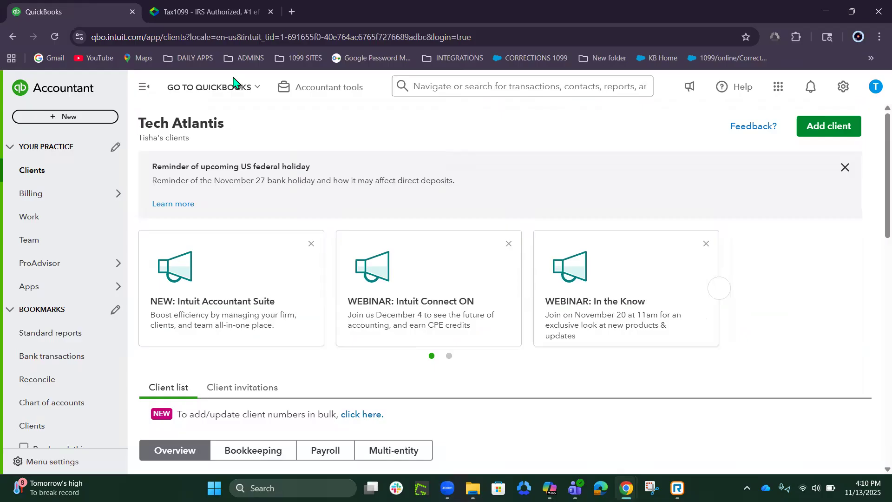
left_click(204, 11)
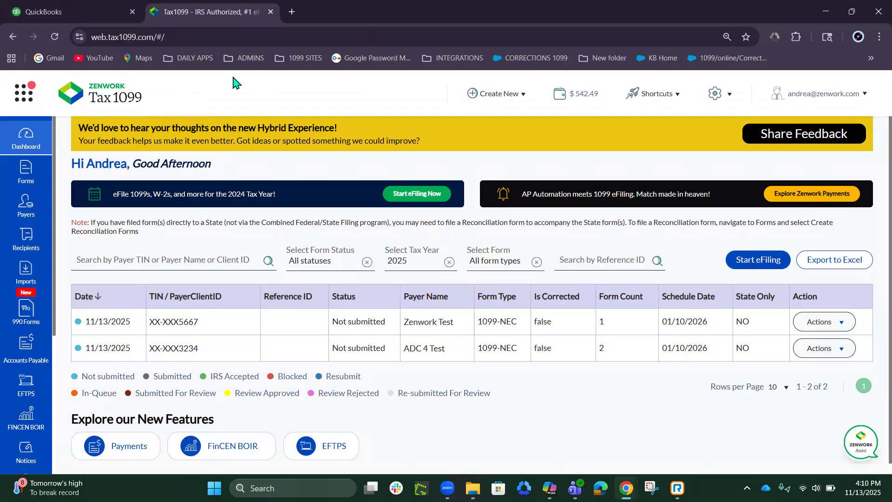
left_click(26, 273)
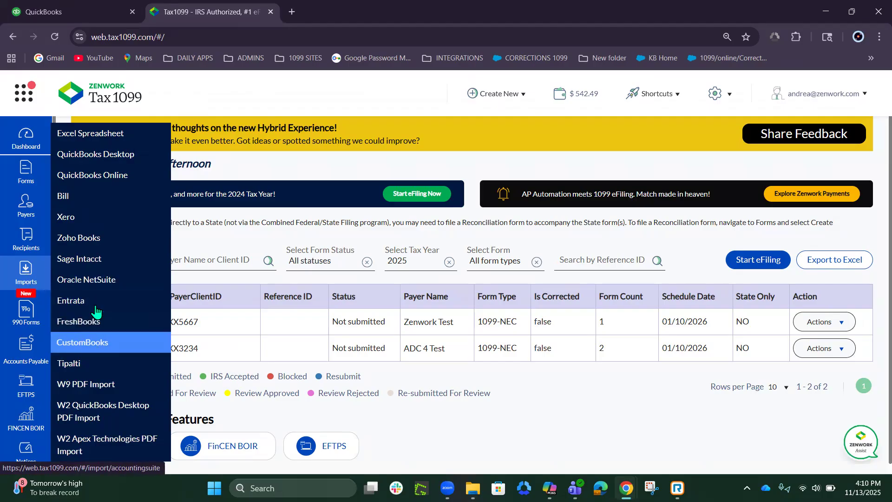
Step: Choose QuickBooks Online as the import source
left_click(92, 175)
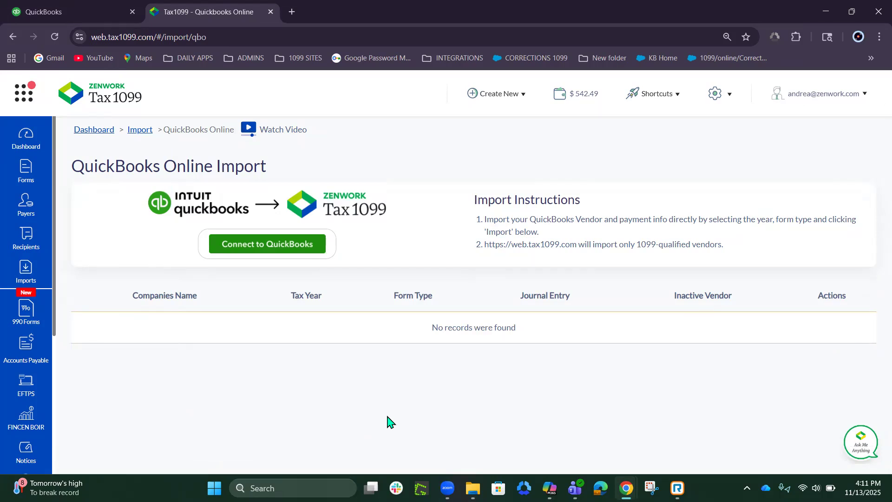
mouse_move(256, 257)
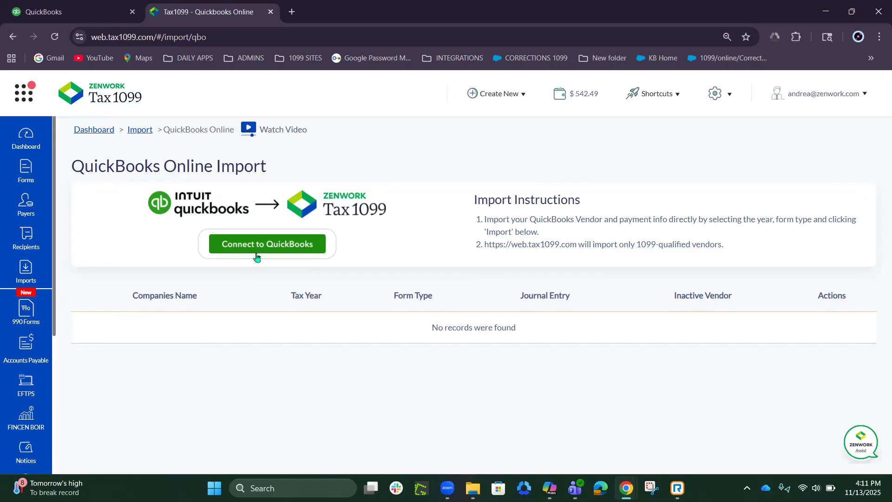
mouse_move(263, 243)
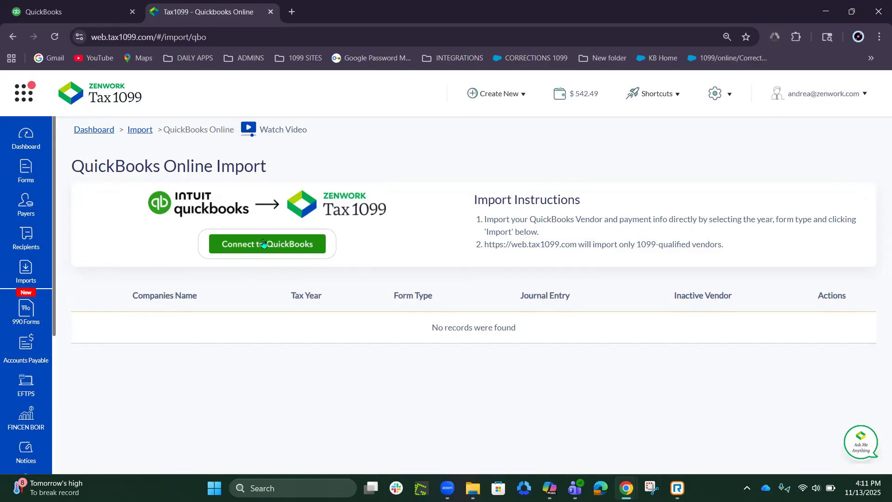
Step: Begin connecting to QuickBooks and pick Tech Atlantis as the company, reviewing its connected apps
left_click(266, 243)
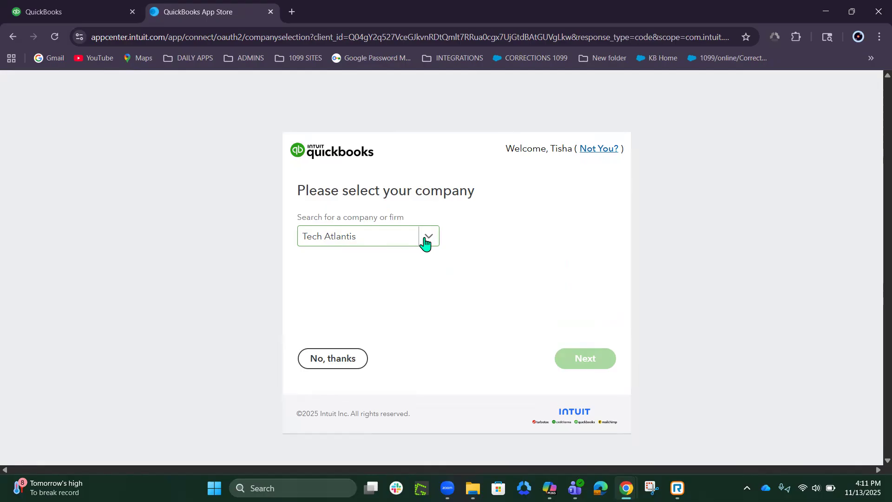
left_click(427, 235)
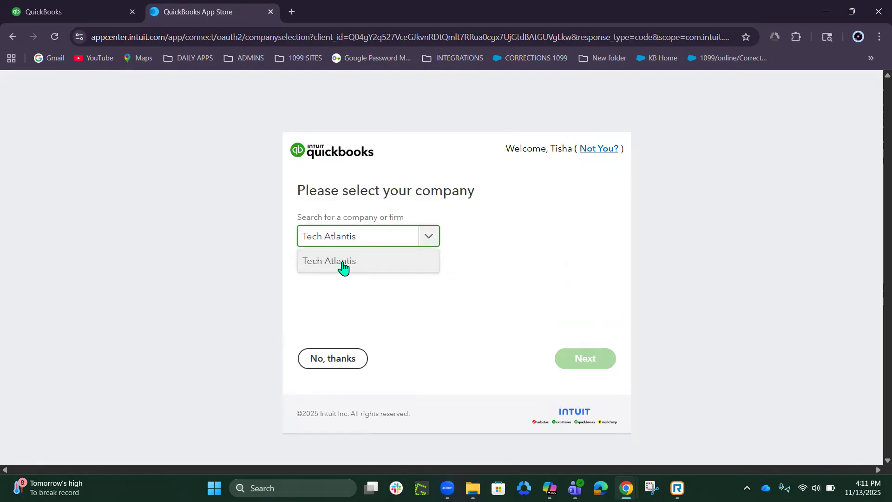
left_click(328, 261)
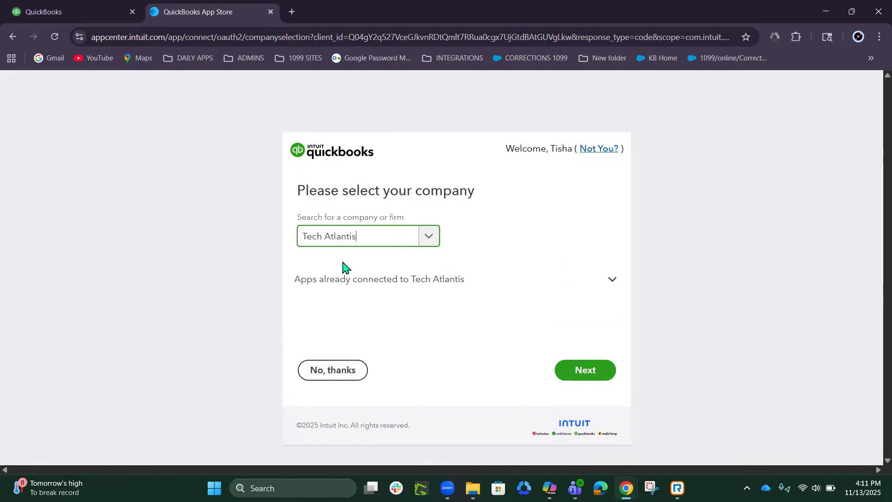
left_click(612, 279)
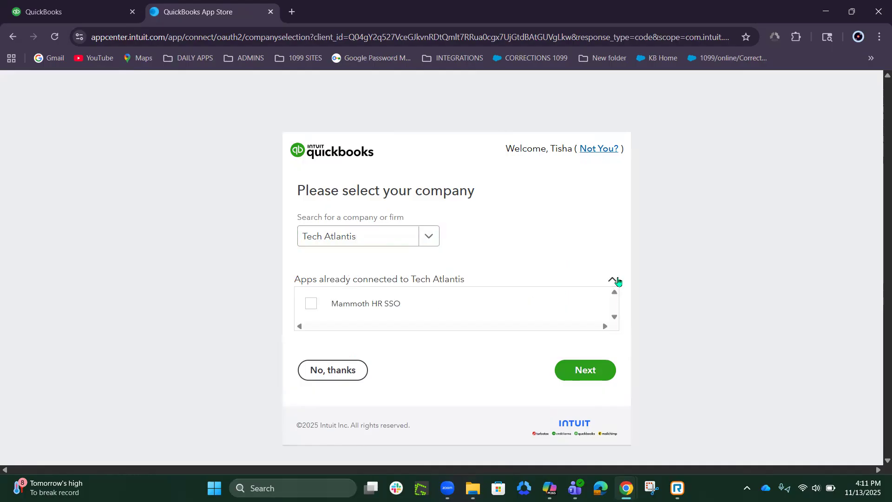
mouse_move(313, 314)
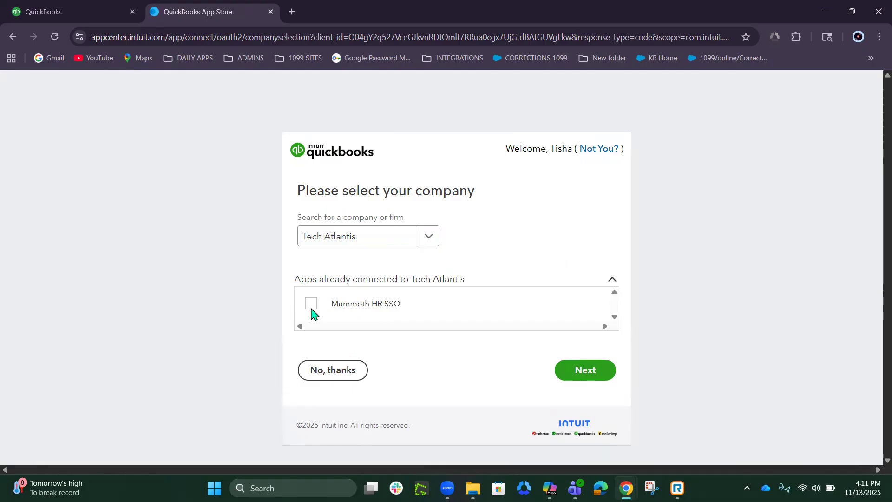
mouse_move(484, 253)
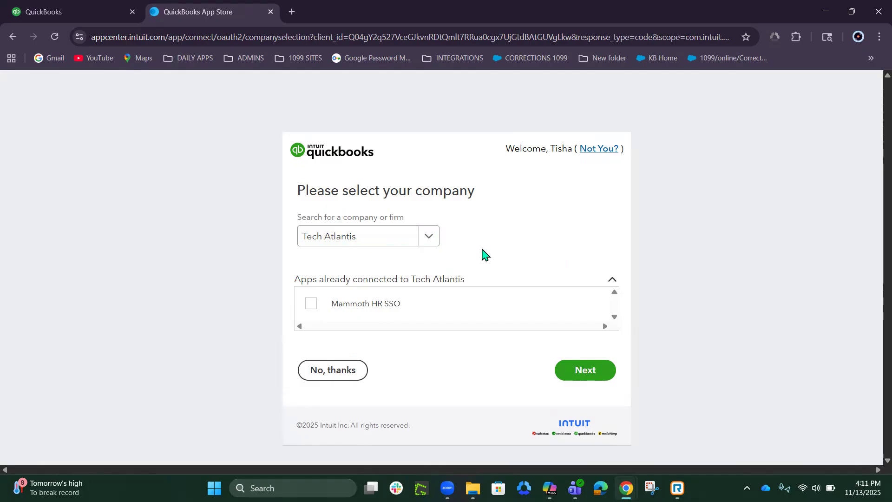
mouse_move(618, 318)
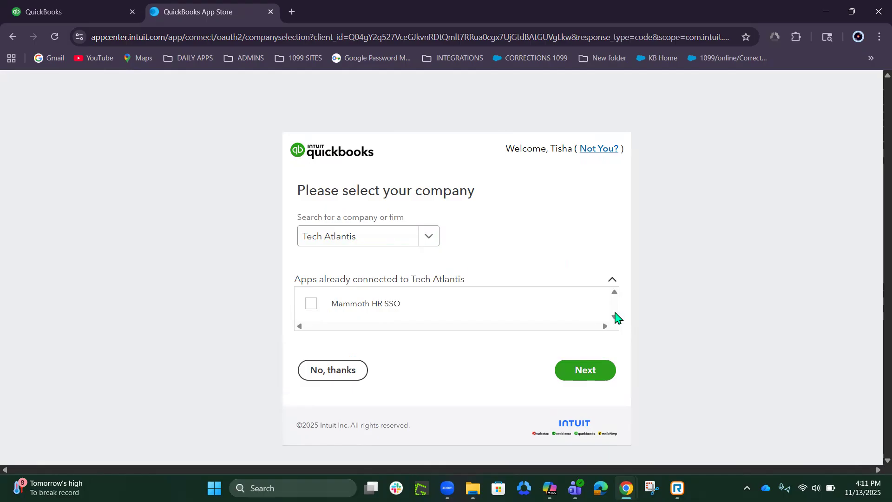
left_click(612, 279)
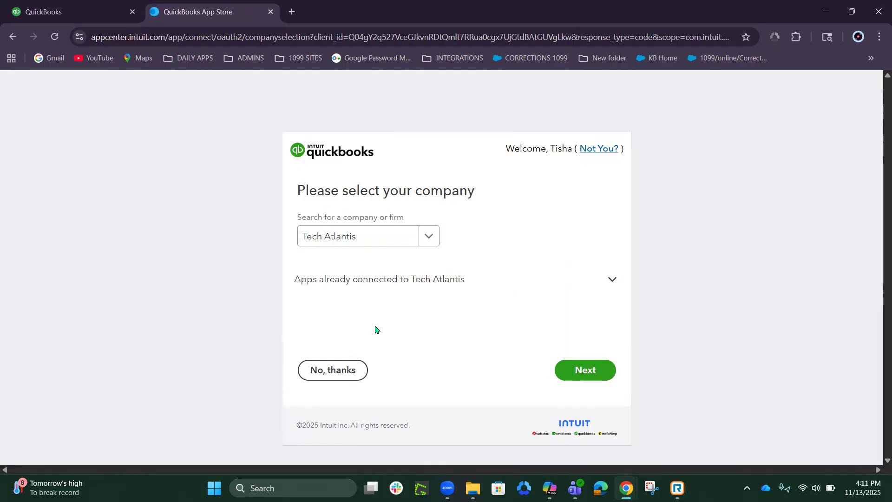
mouse_move(427, 193)
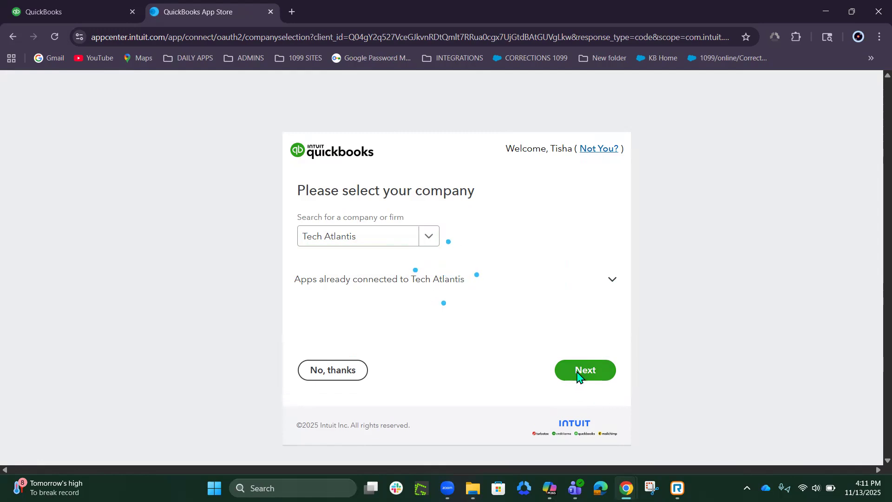
Step: Continue with Tech Atlantis and authorize sharing its QuickBooks data with Tax1099
left_click(584, 370)
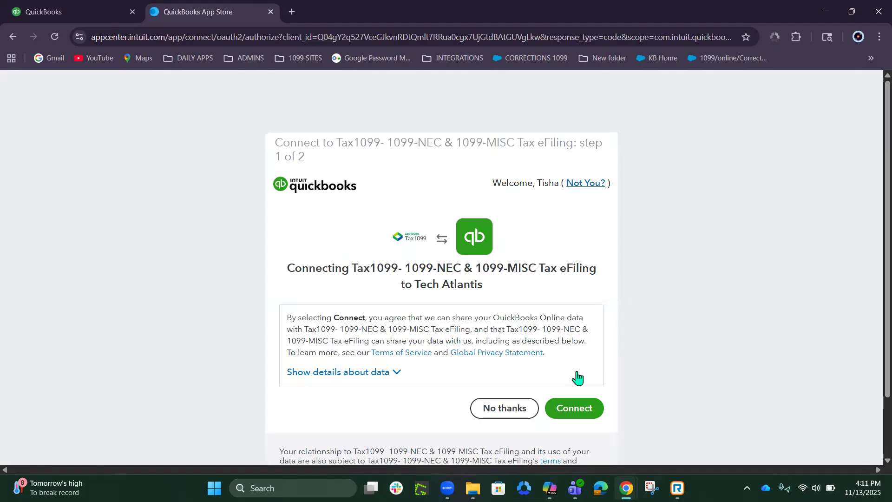
left_click(574, 407)
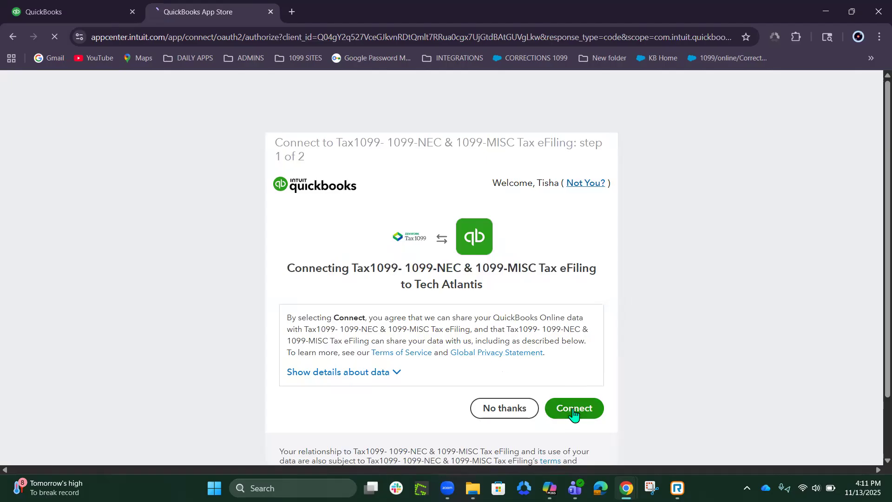
left_click(573, 407)
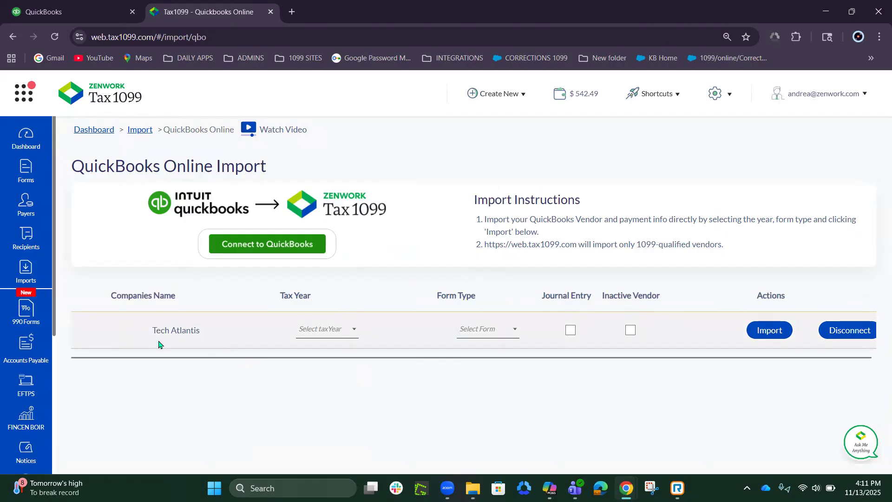
mouse_move(354, 329)
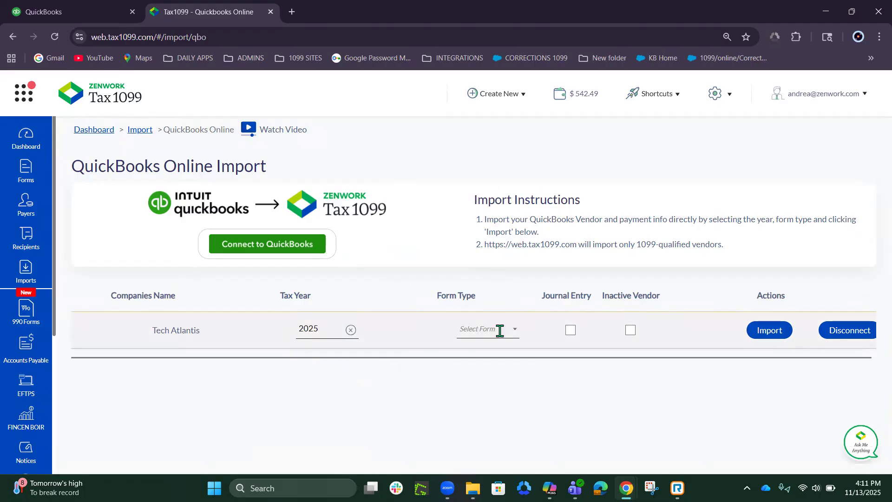
Step: Import Tech Atlantis's 2025 vendor data as form type NEC, with journal entries toggled
left_click(485, 329)
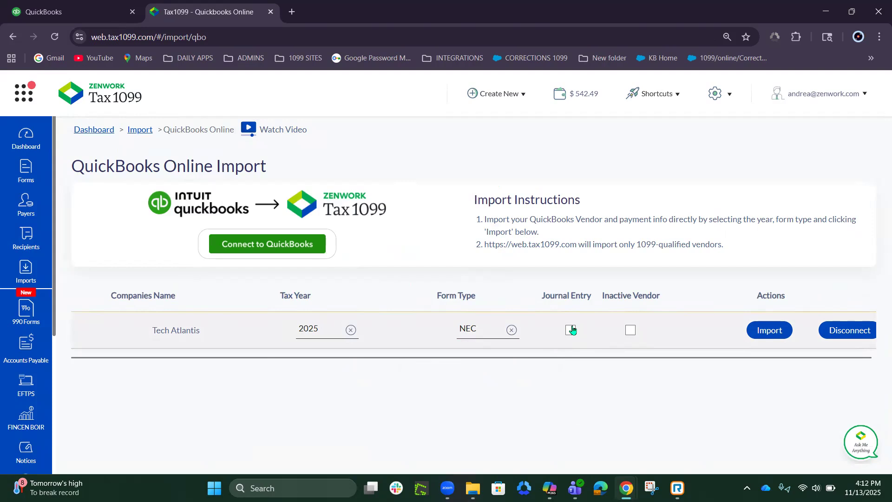
left_click(569, 330)
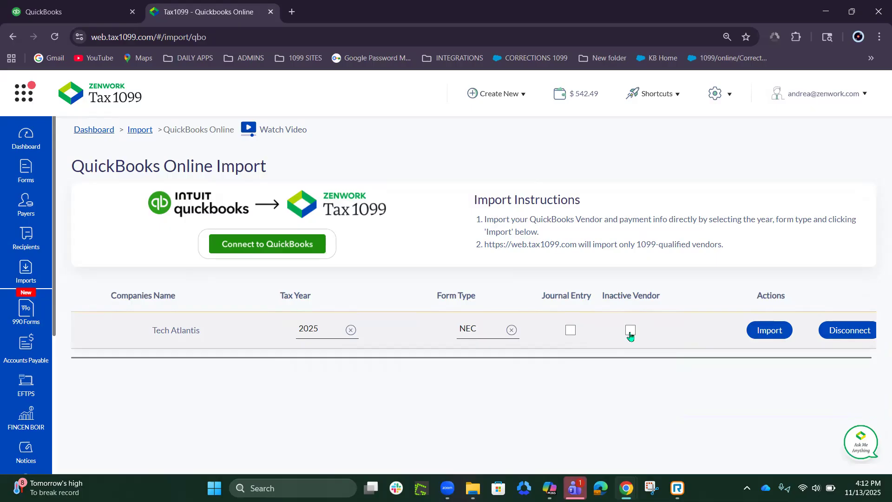
mouse_move(769, 329)
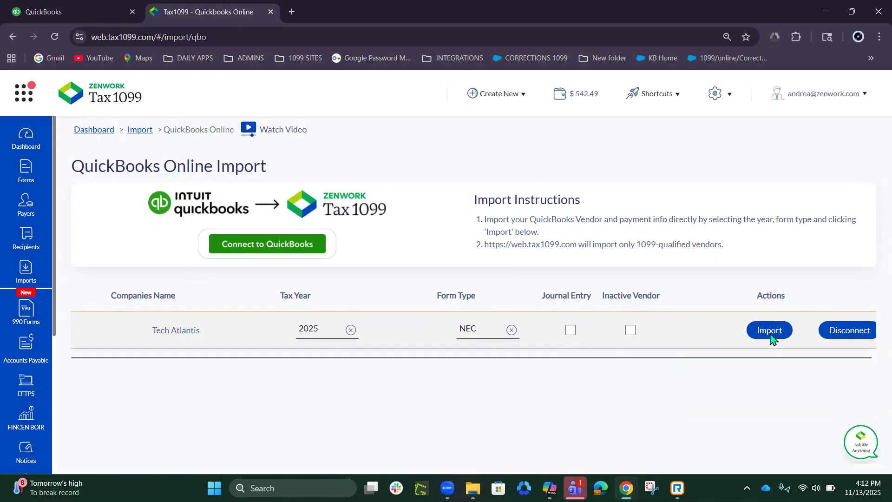
left_click(768, 329)
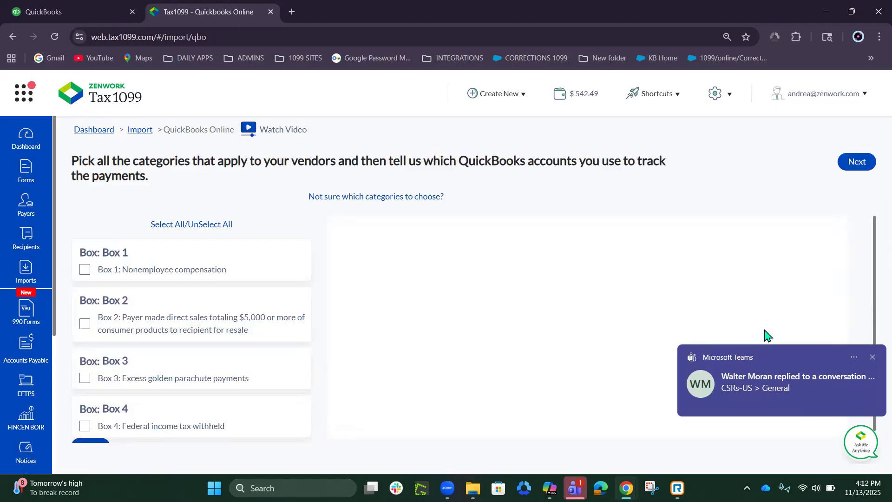
Step: Select all 1099 box categories, map Box 1 to the Subcontractors account and continue to the Edit Data review
left_click(872, 357)
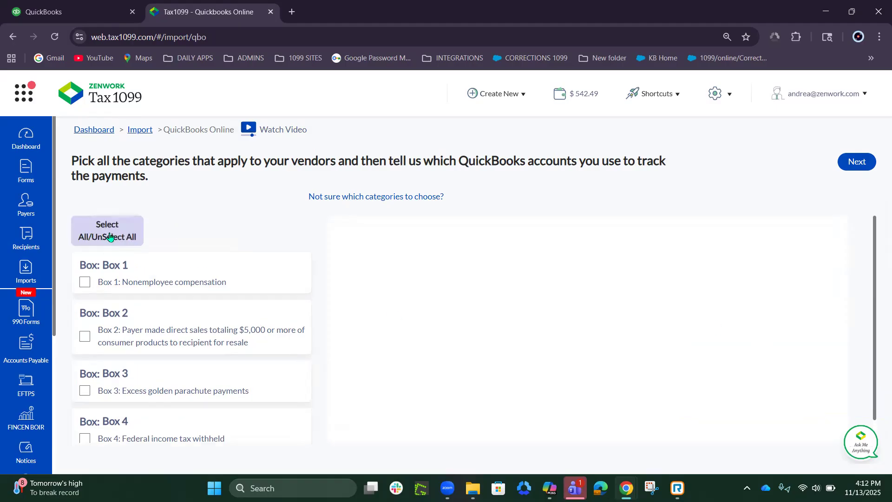
left_click(107, 230)
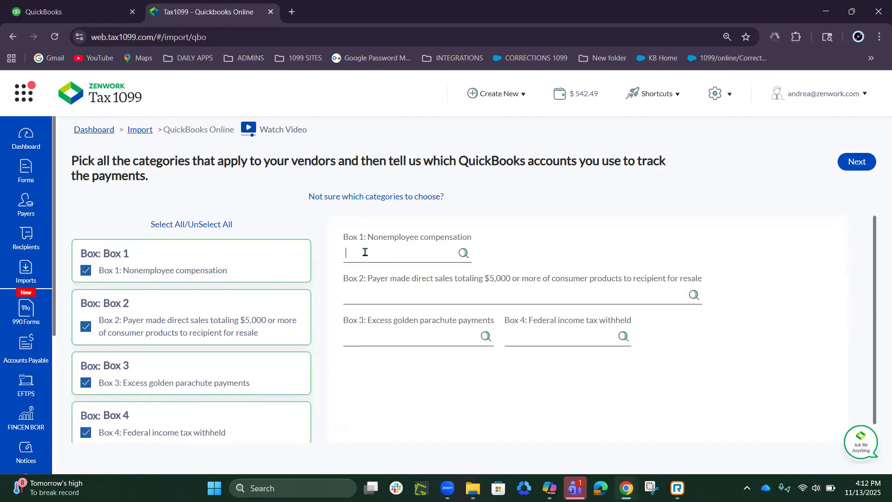
left_click(407, 252)
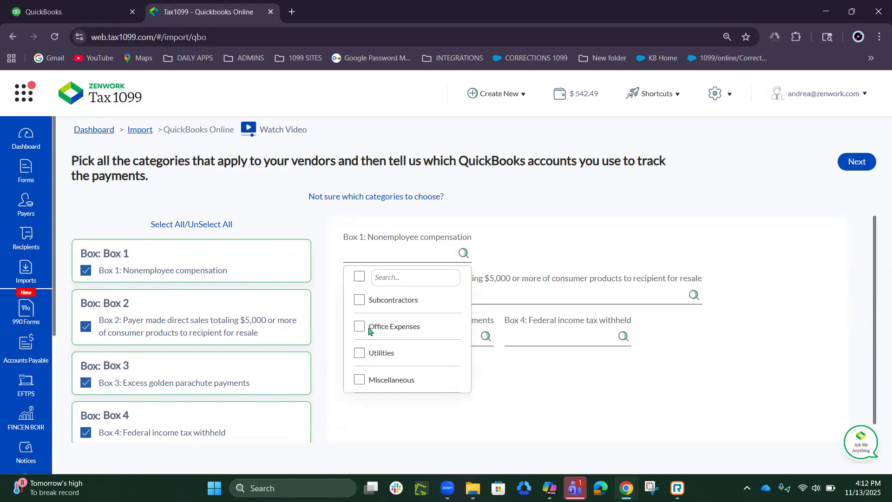
mouse_move(364, 314)
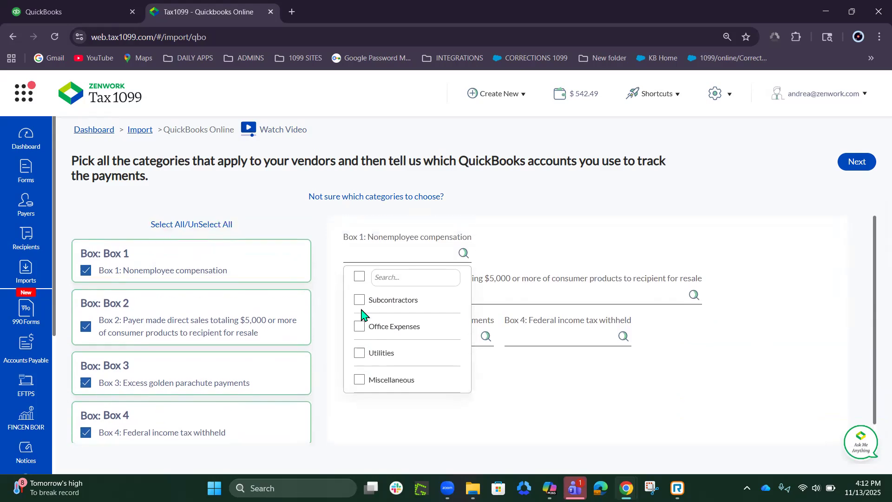
left_click(358, 300)
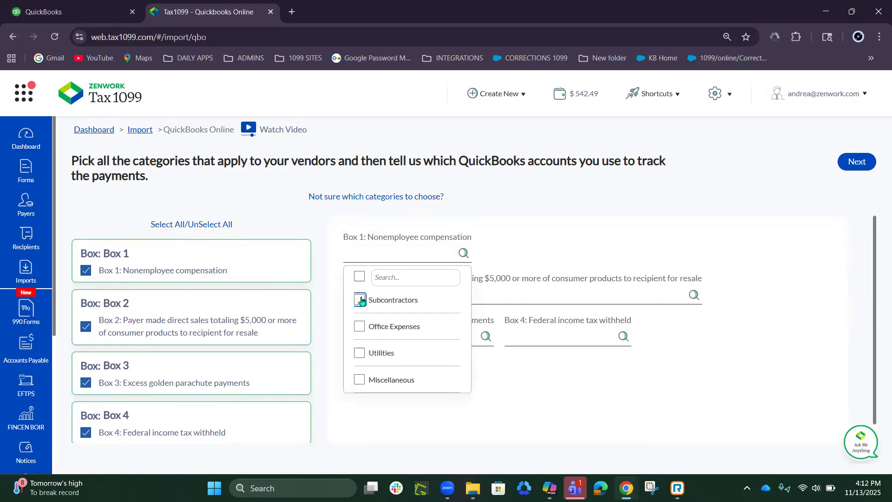
left_click(359, 300)
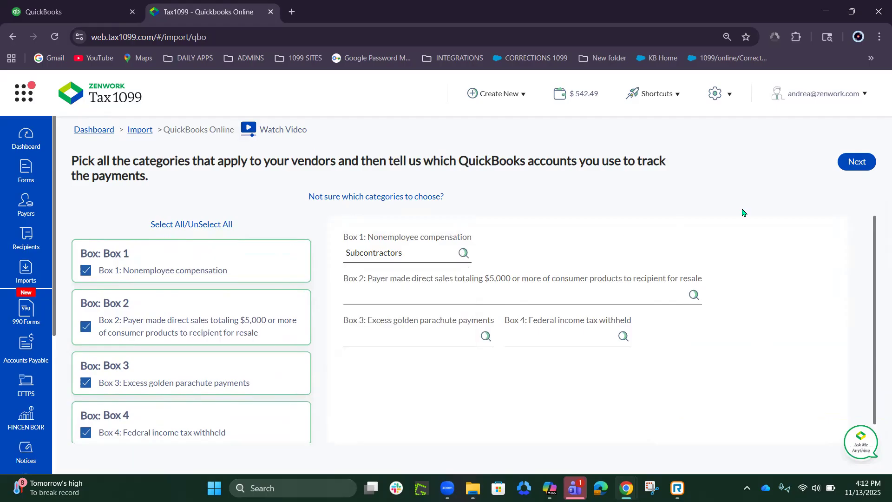
mouse_move(857, 188)
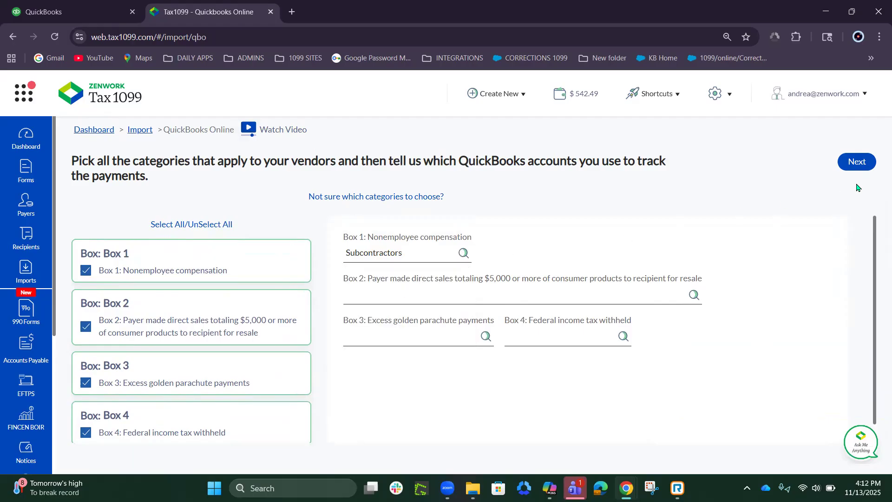
left_click(855, 162)
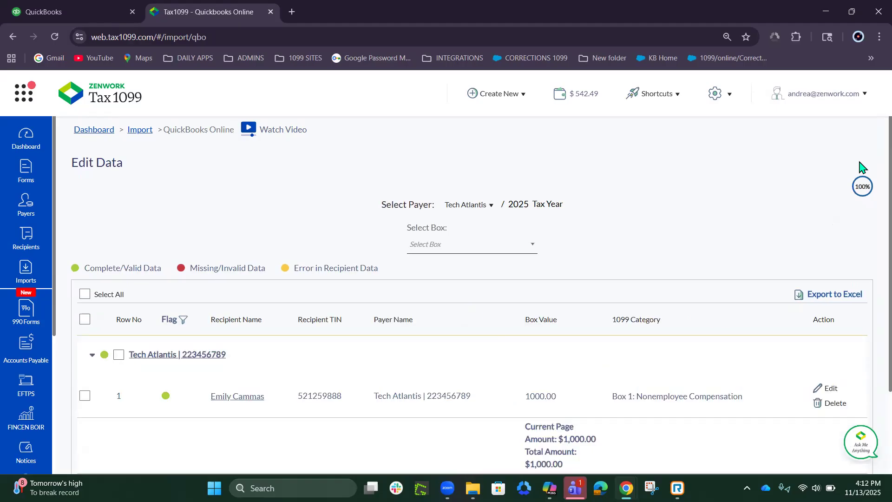
mouse_move(620, 239)
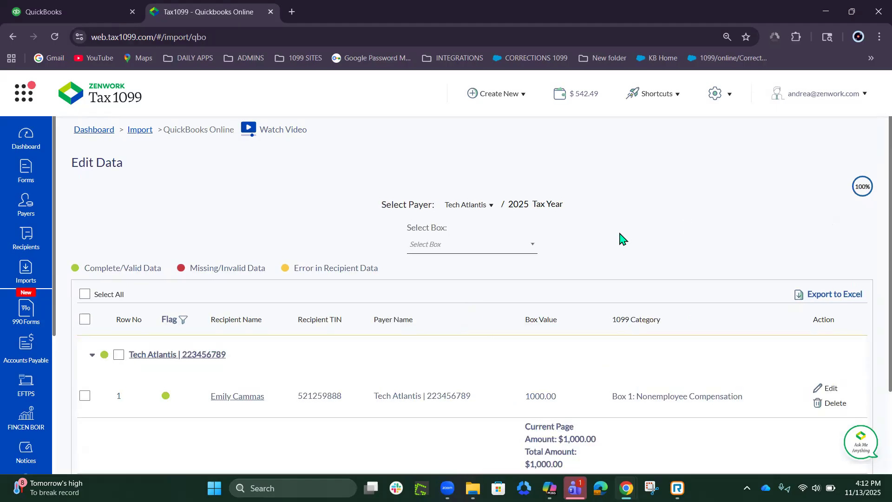
scroll("down", 3)
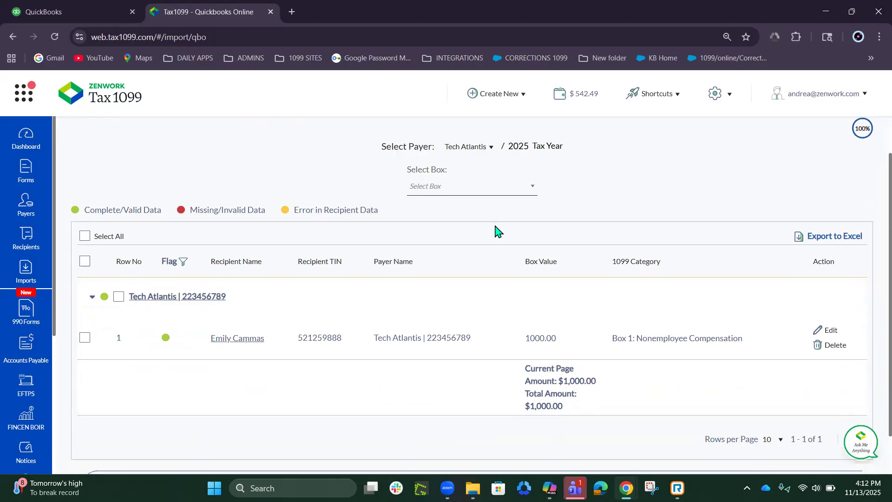
mouse_move(495, 224)
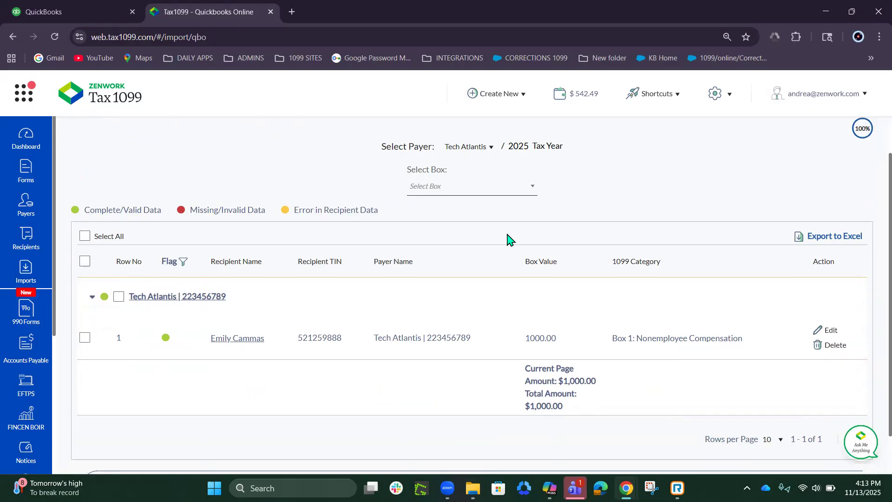
mouse_move(168, 341)
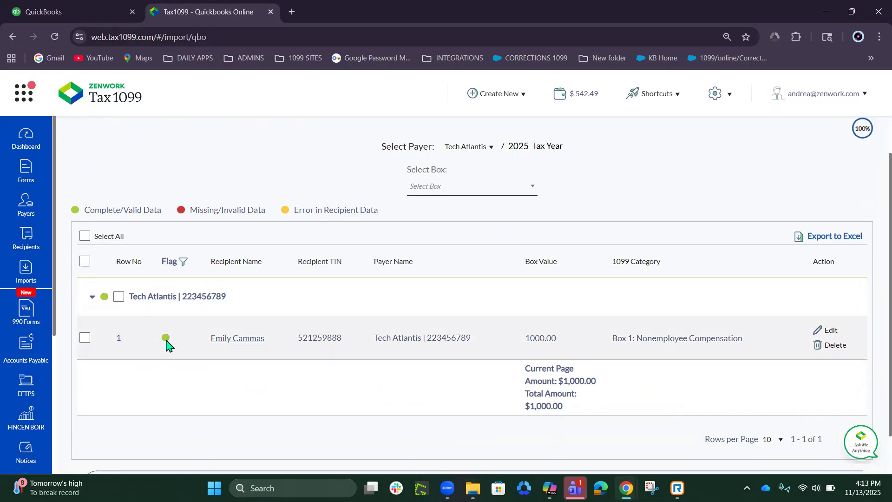
mouse_move(168, 346)
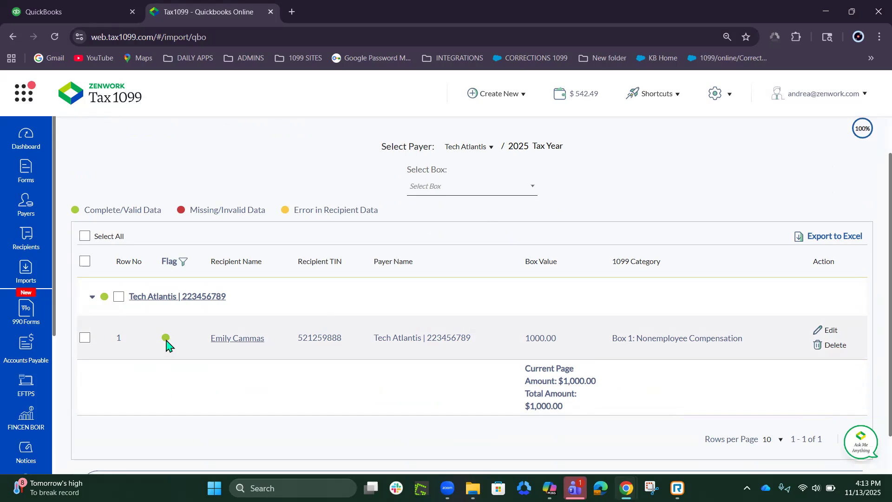
mouse_move(237, 338)
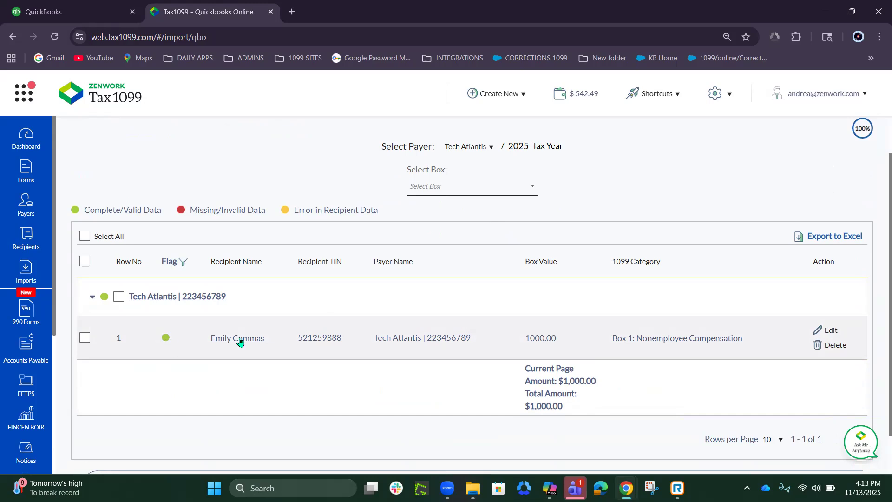
mouse_move(242, 343)
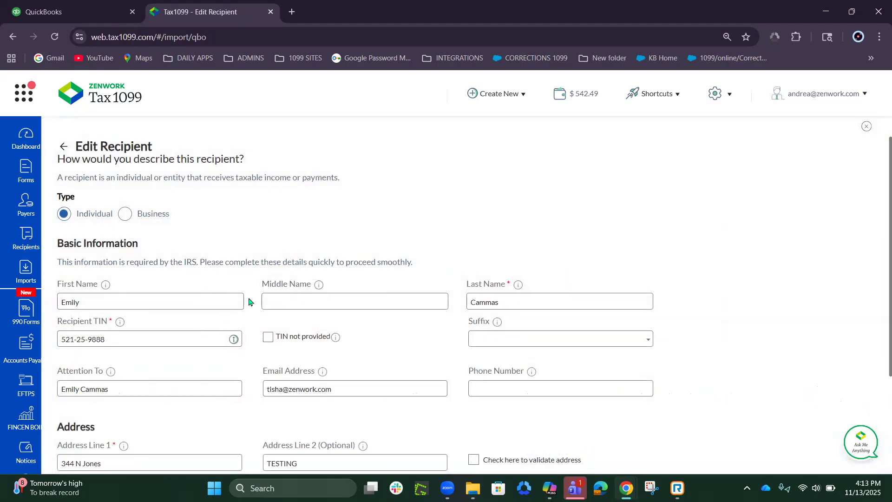
scroll("down", 3)
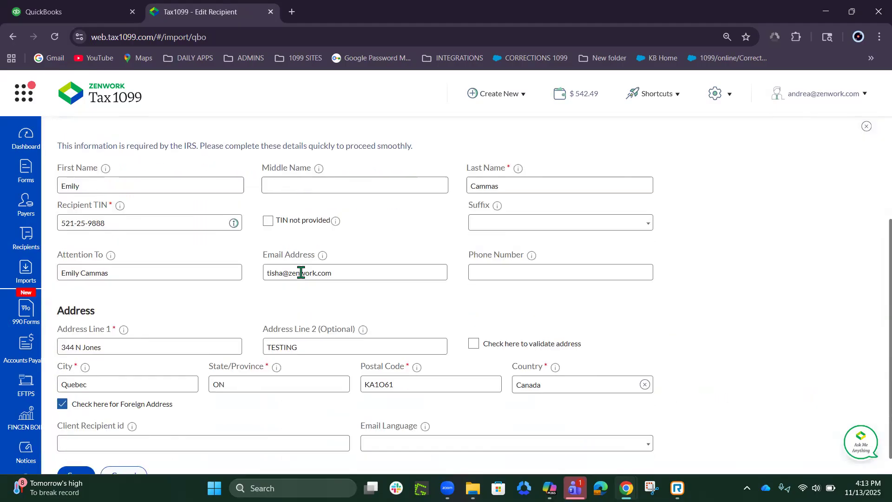
scroll("down", 3)
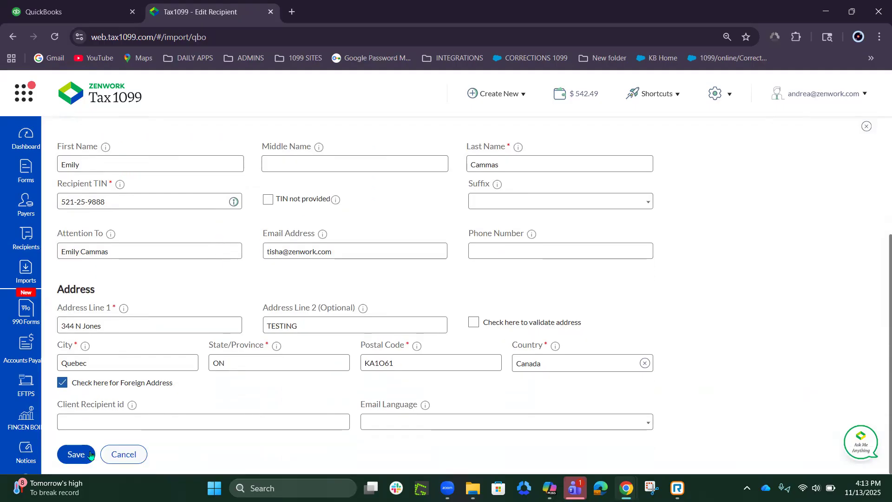
left_click(75, 455)
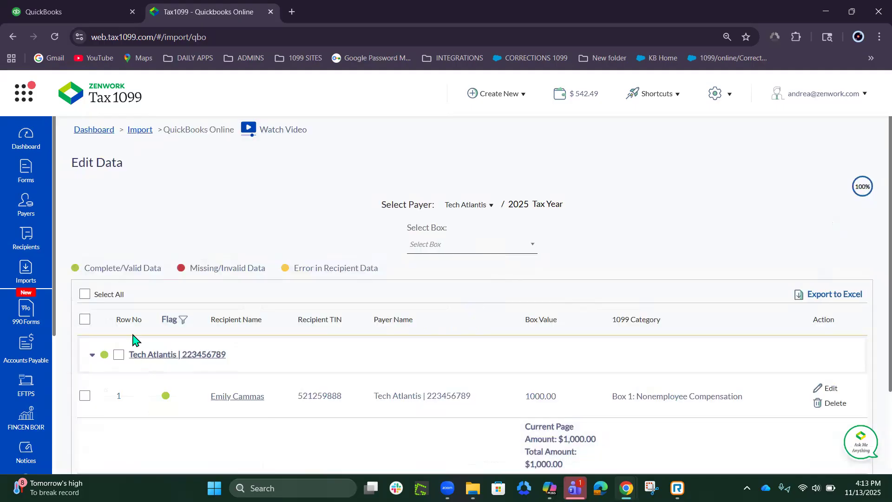
scroll("down", 3)
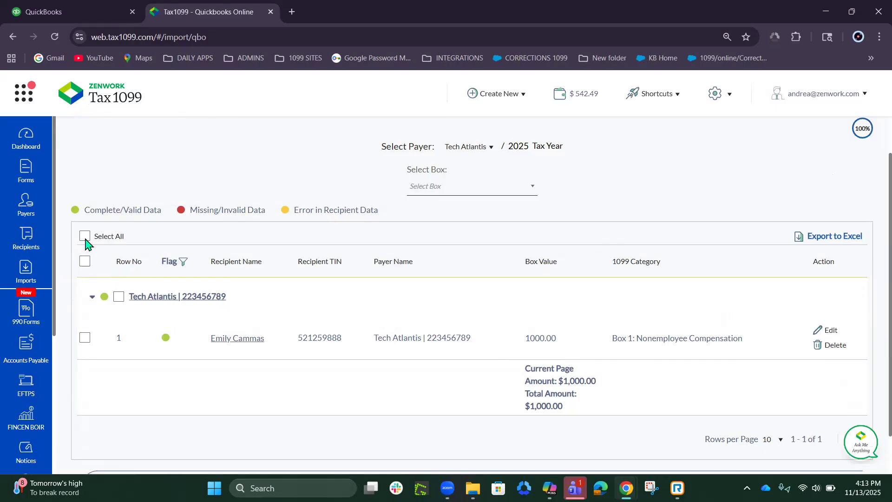
left_click(85, 235)
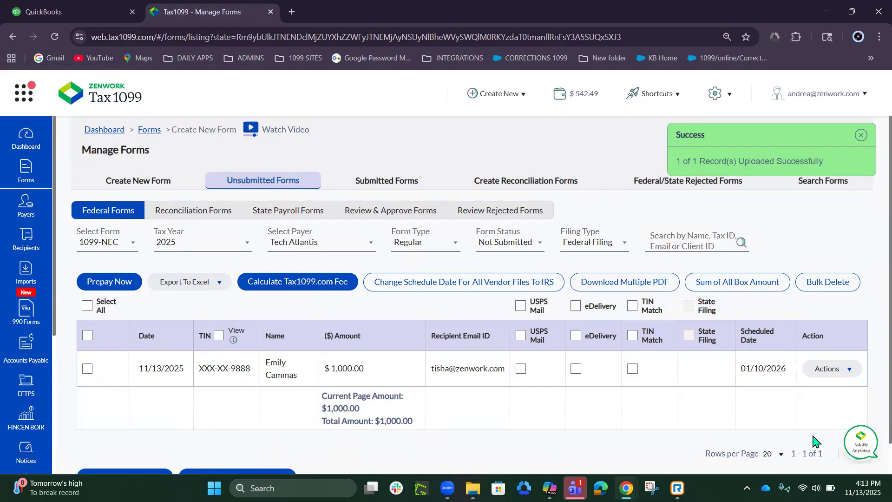
Step: Dismiss the upload success message on the Unsubmitted Forms page
left_click(860, 134)
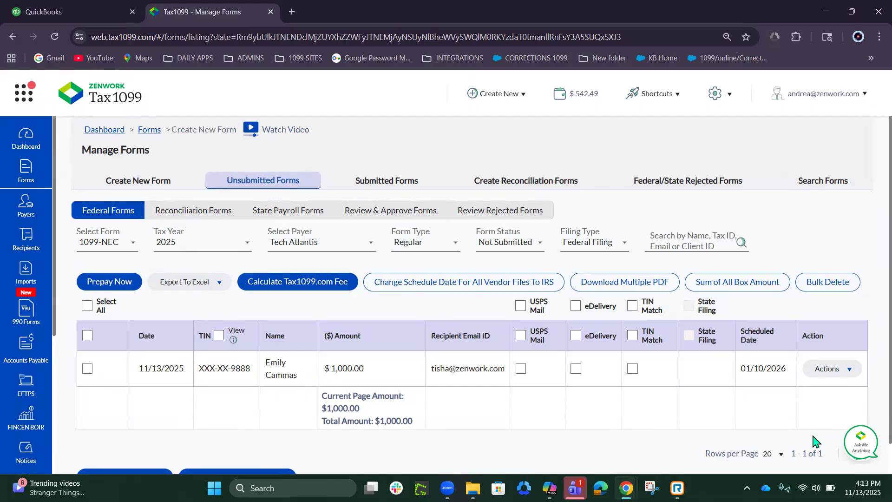
mouse_move(386, 108)
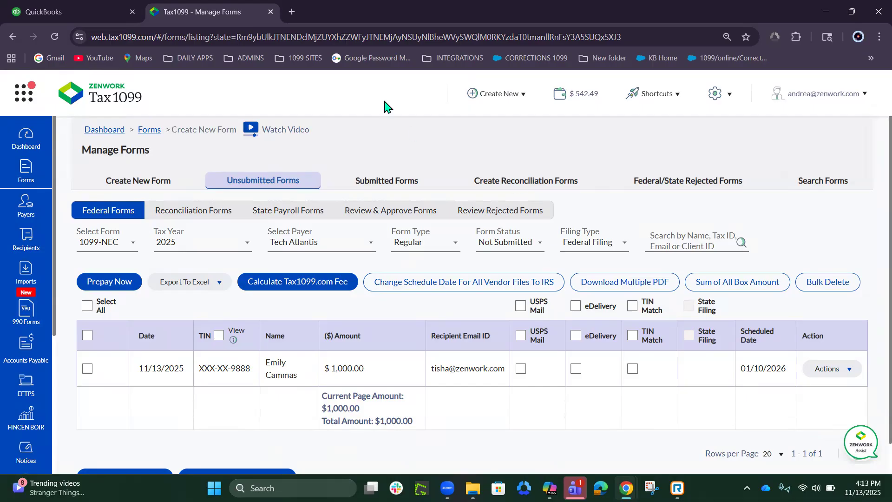